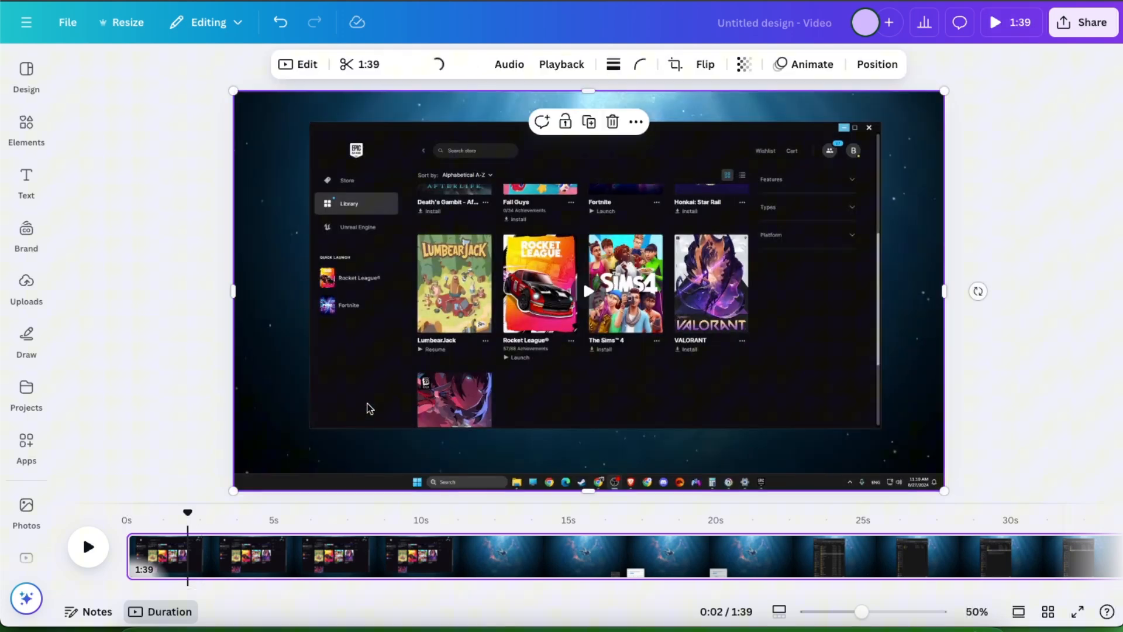
Open the Elements library showing search results for Music
click(306, 63)
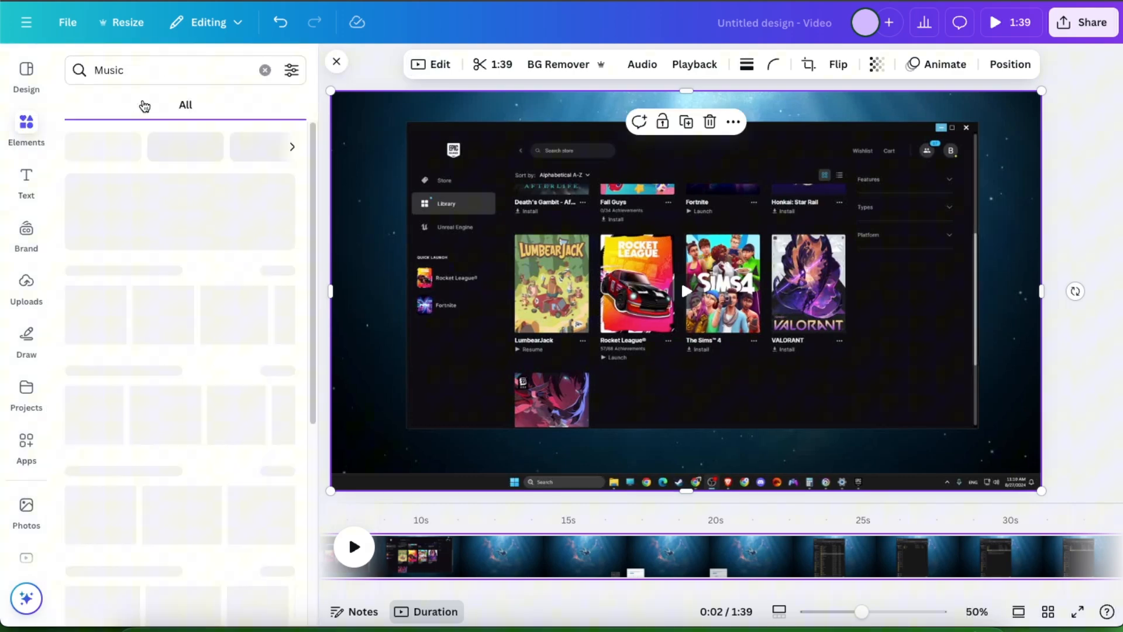
click(185, 104)
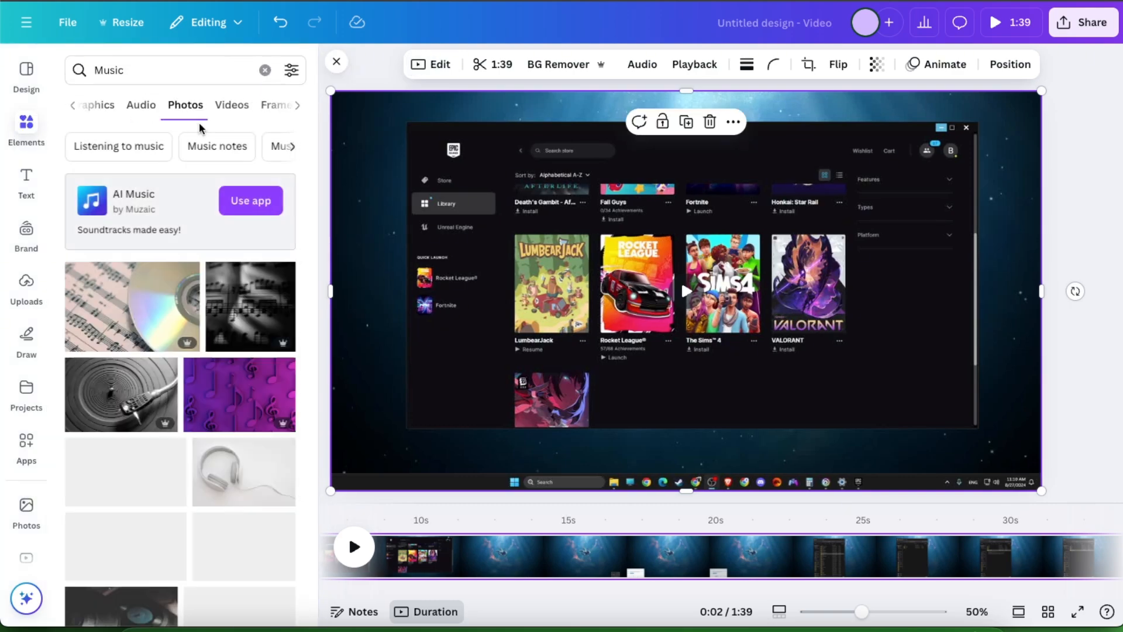
scroll(down, 3)
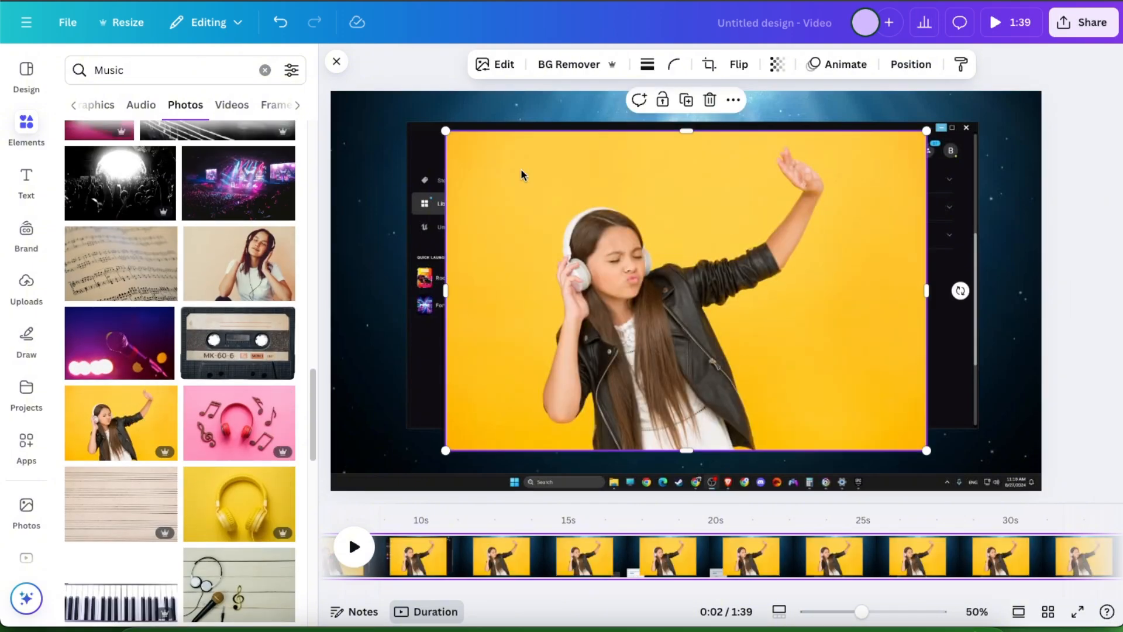
click(501, 65)
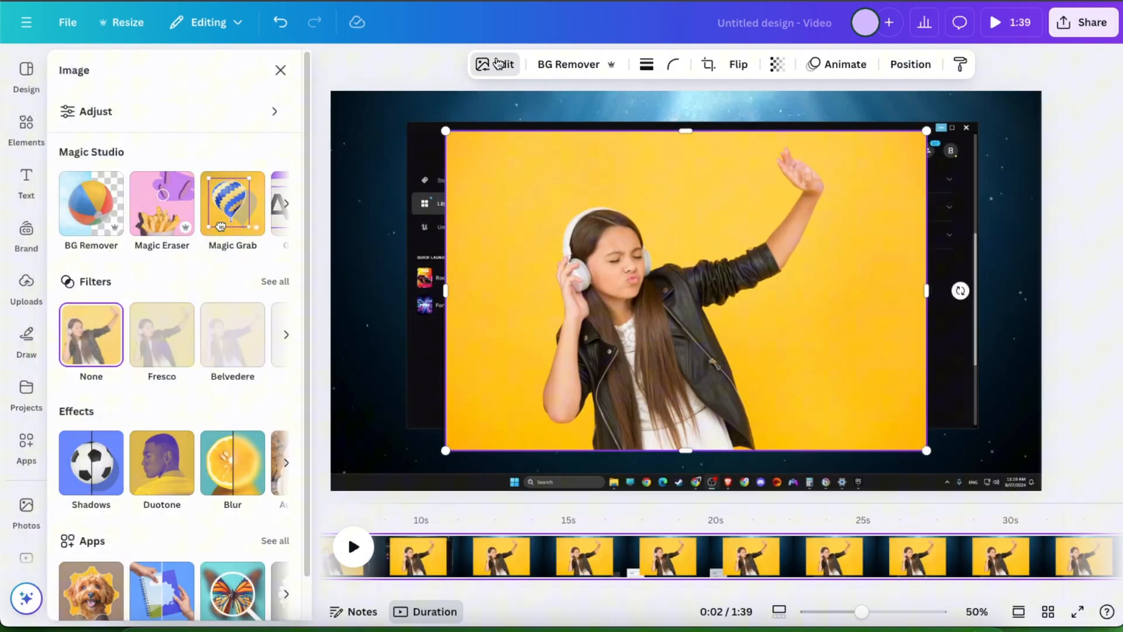
click(232, 463)
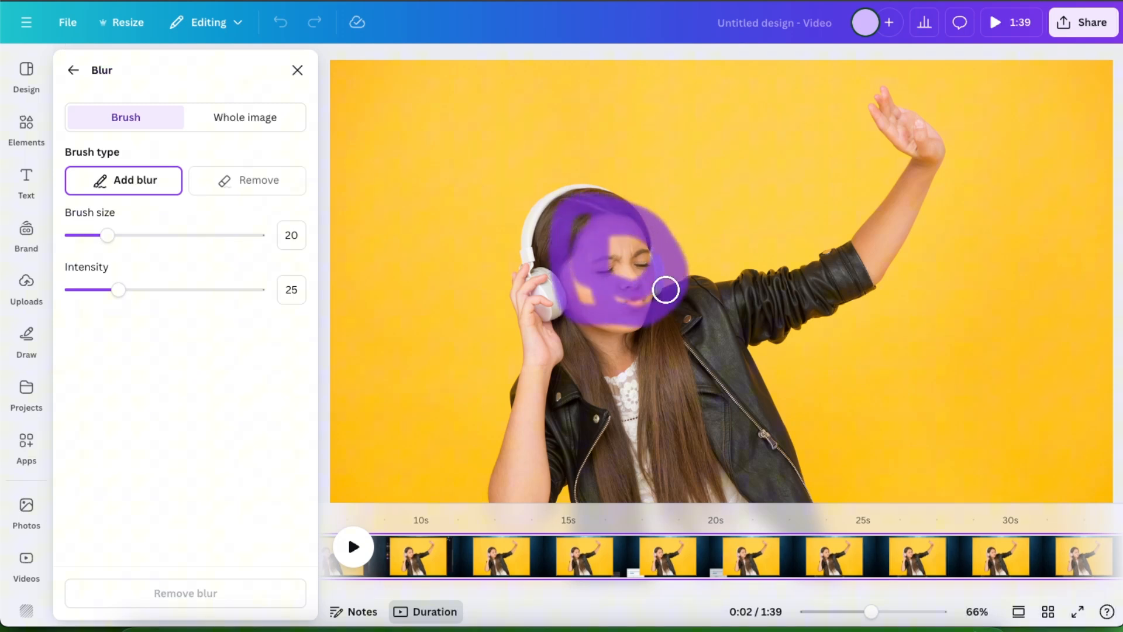
drag(664, 290, 601, 265)
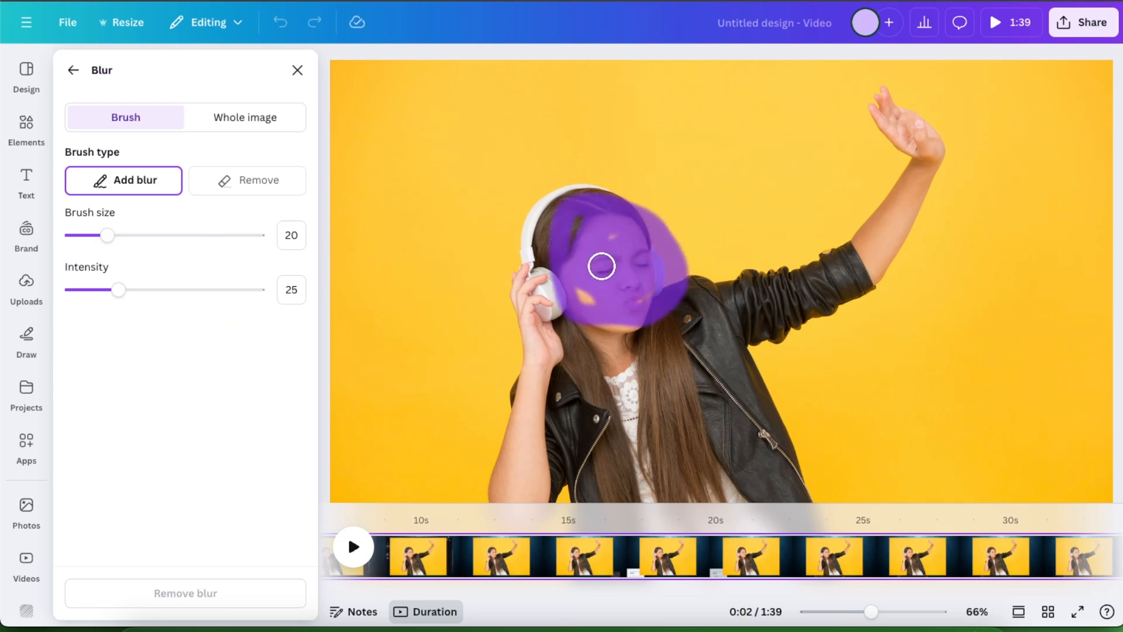
drag(602, 266, 599, 414)
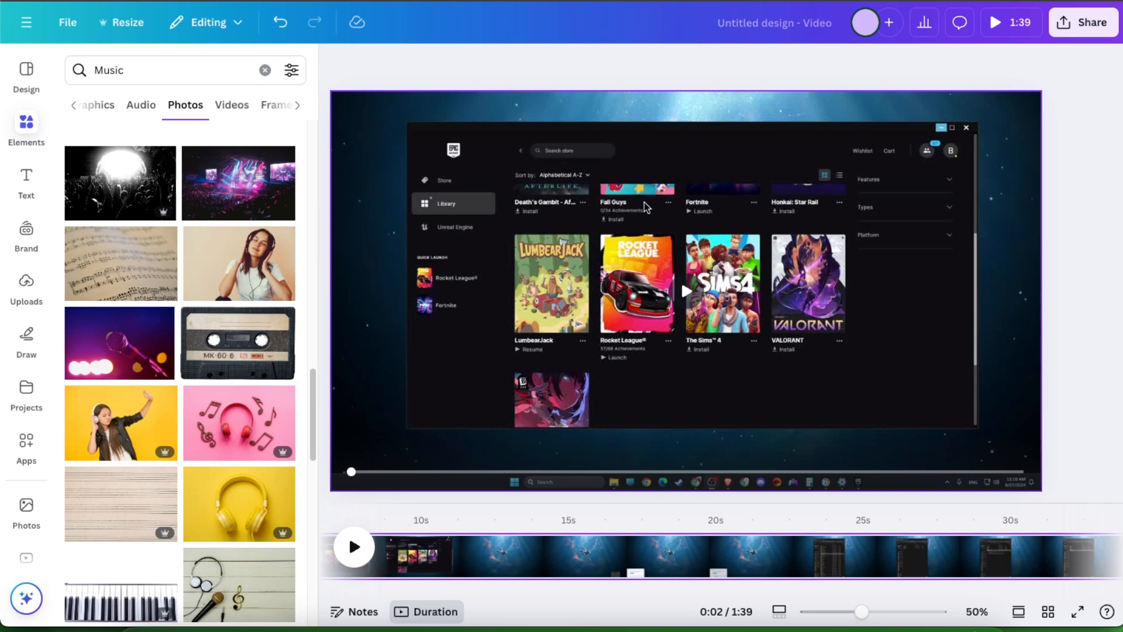
mouse_move(600, 188)
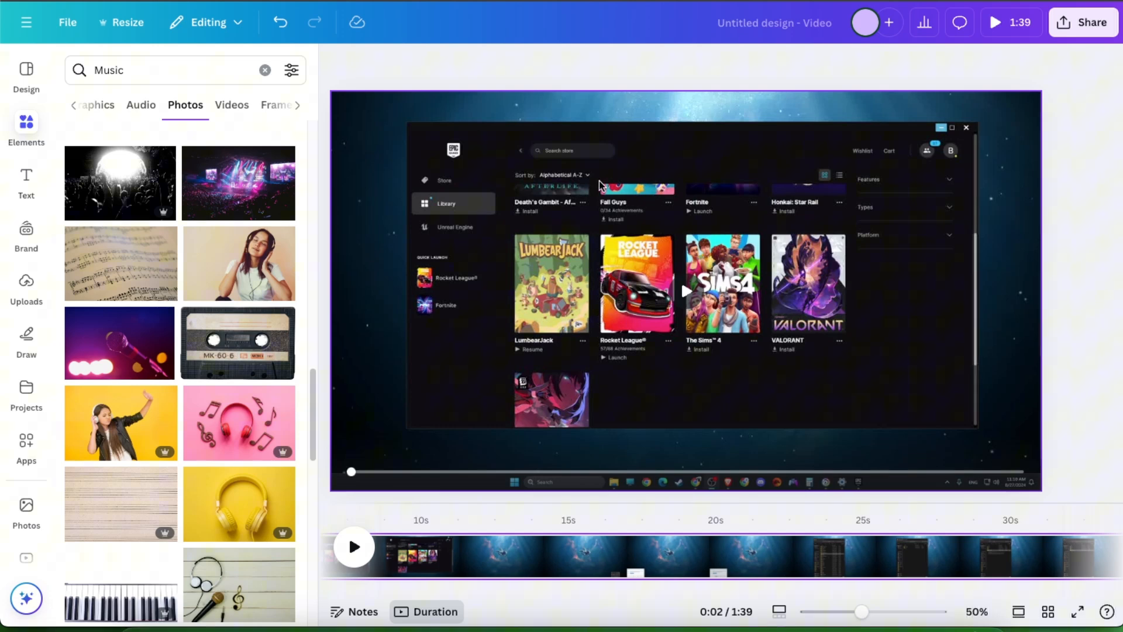
mouse_move(558, 464)
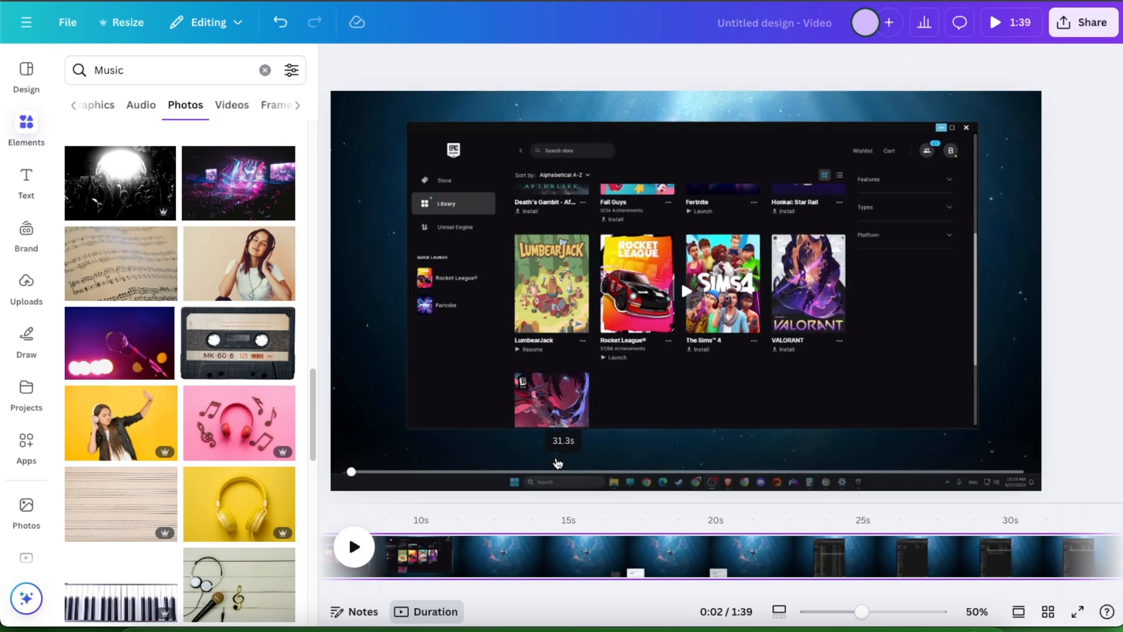
Search elements for 'blur' and add the soft grey blur graphic from Graphics results
click(108, 70)
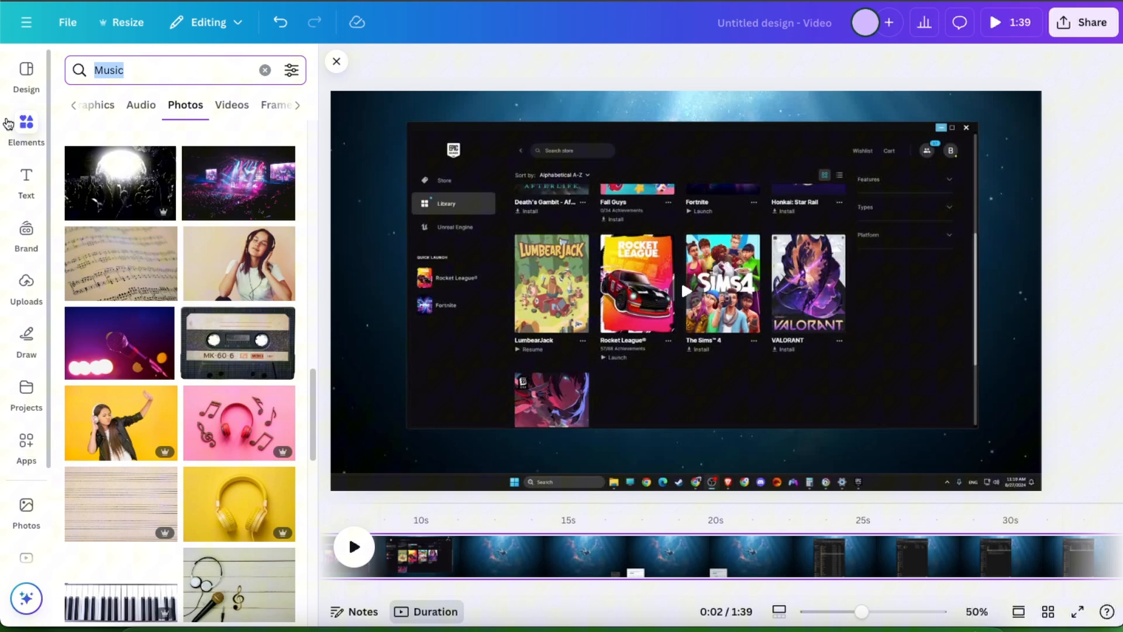
text(blur)
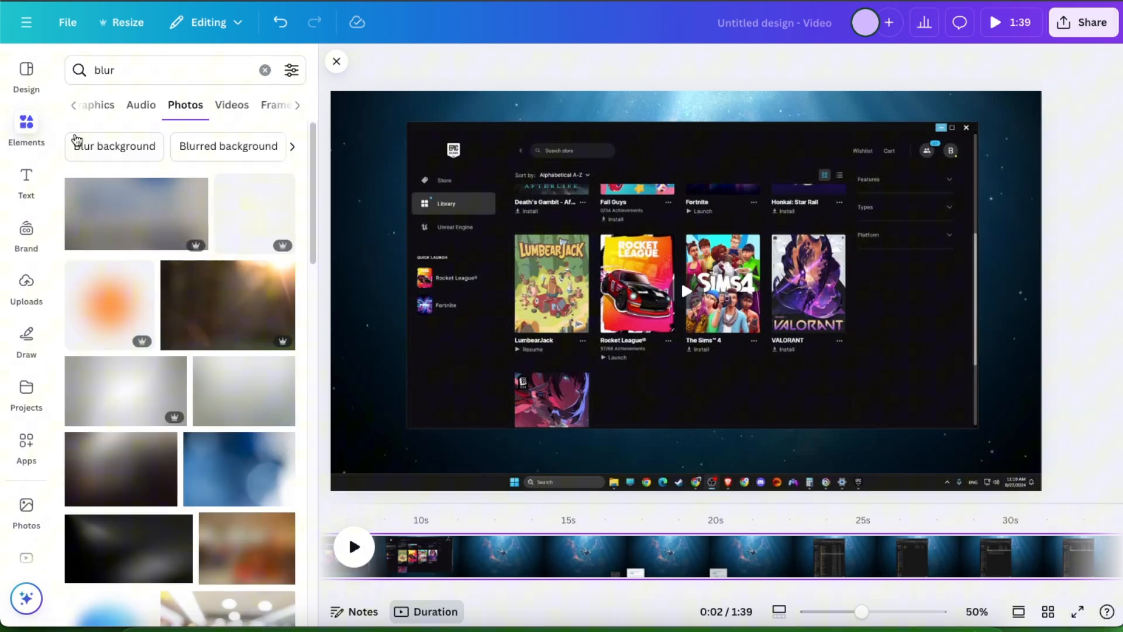
click(118, 105)
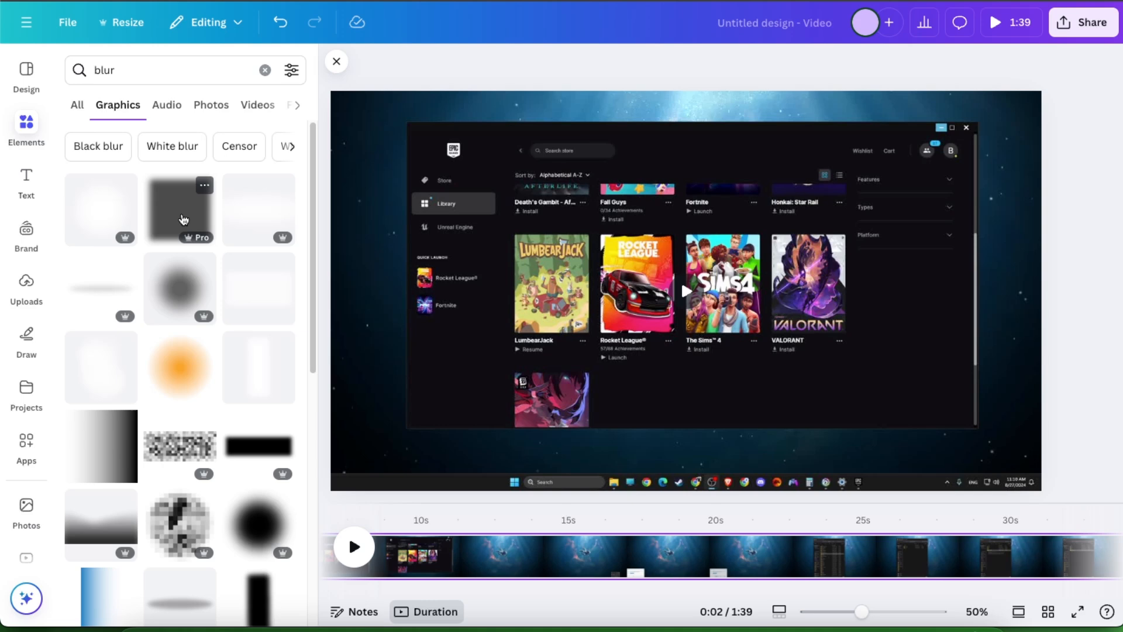
click(180, 208)
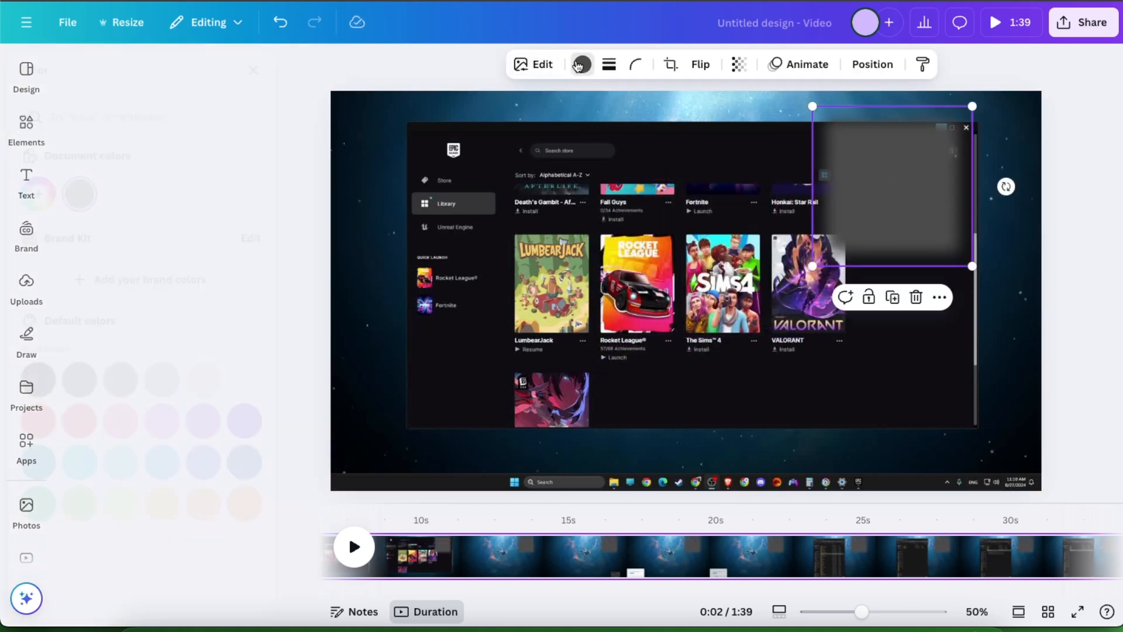
Recolour the blur graphic black and shrink it over the recording's top-right corner
click(581, 64)
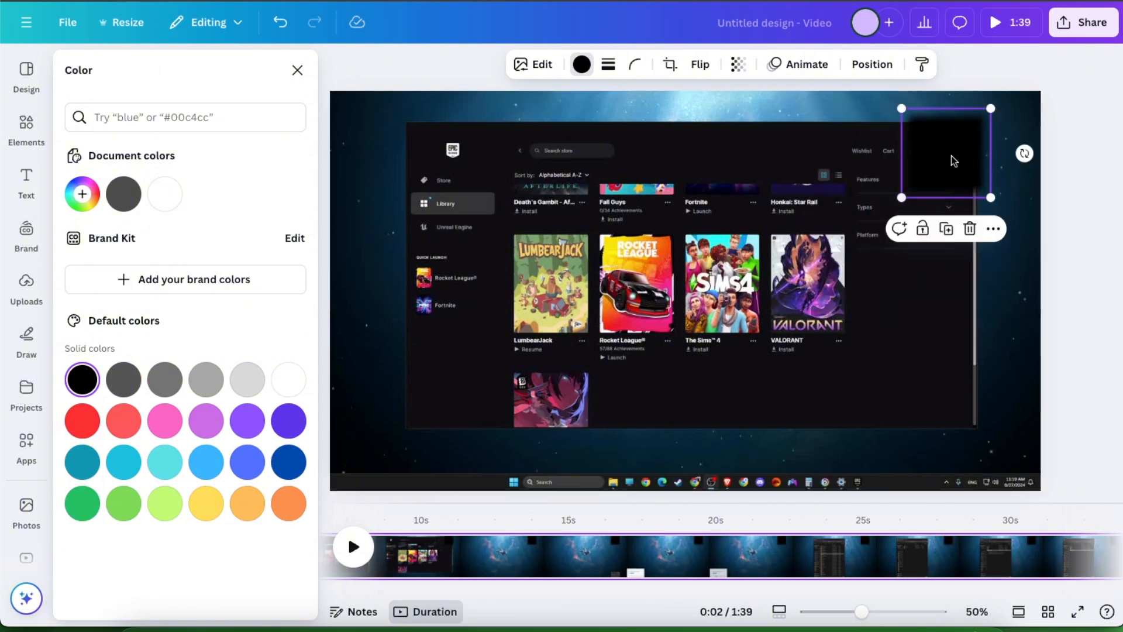
drag(902, 198, 927, 179)
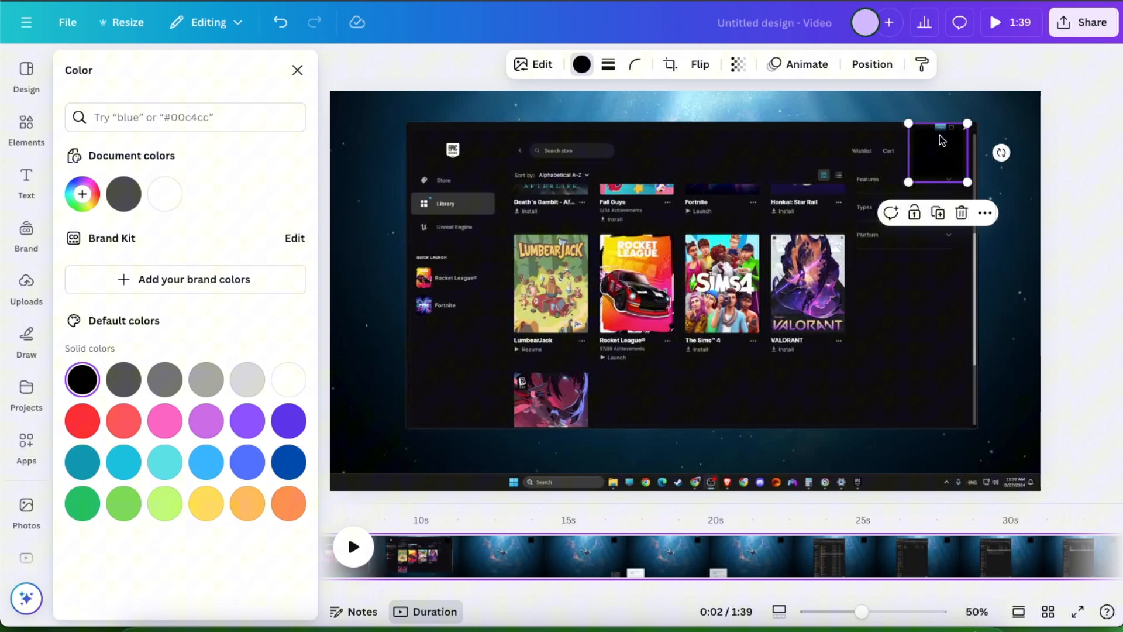
mouse_move(573, 599)
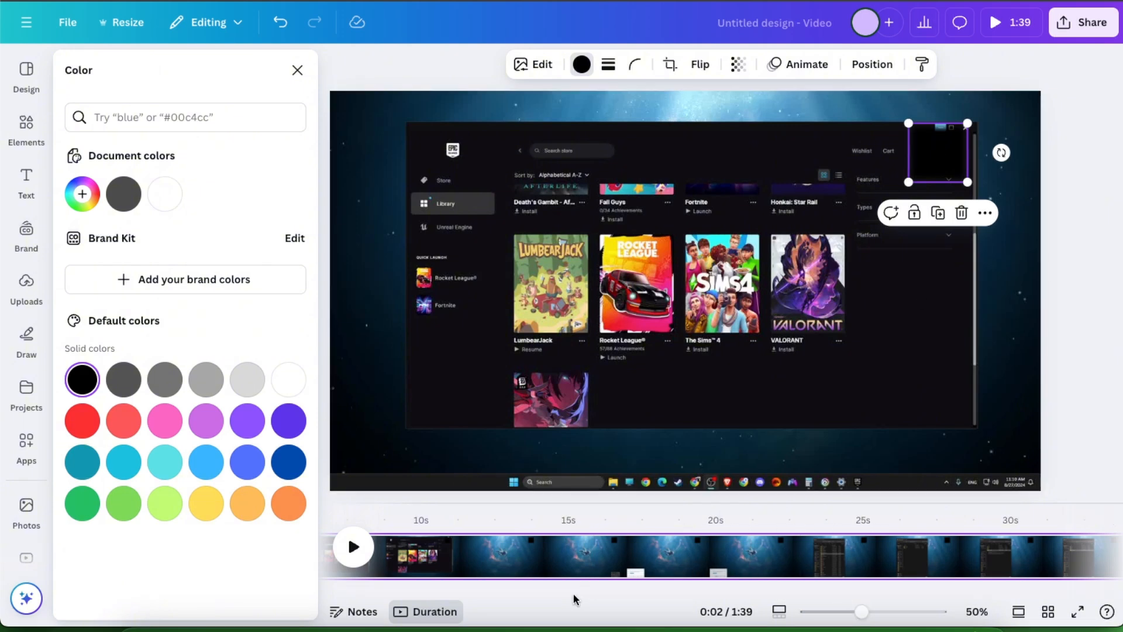
text(blur)
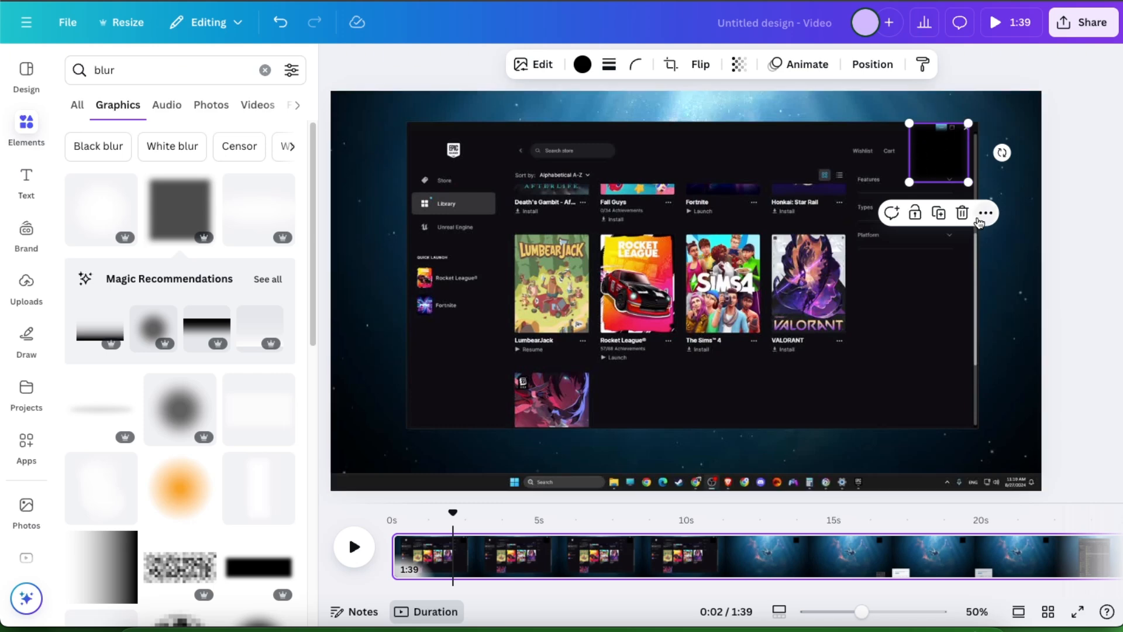
mouse_move(986, 213)
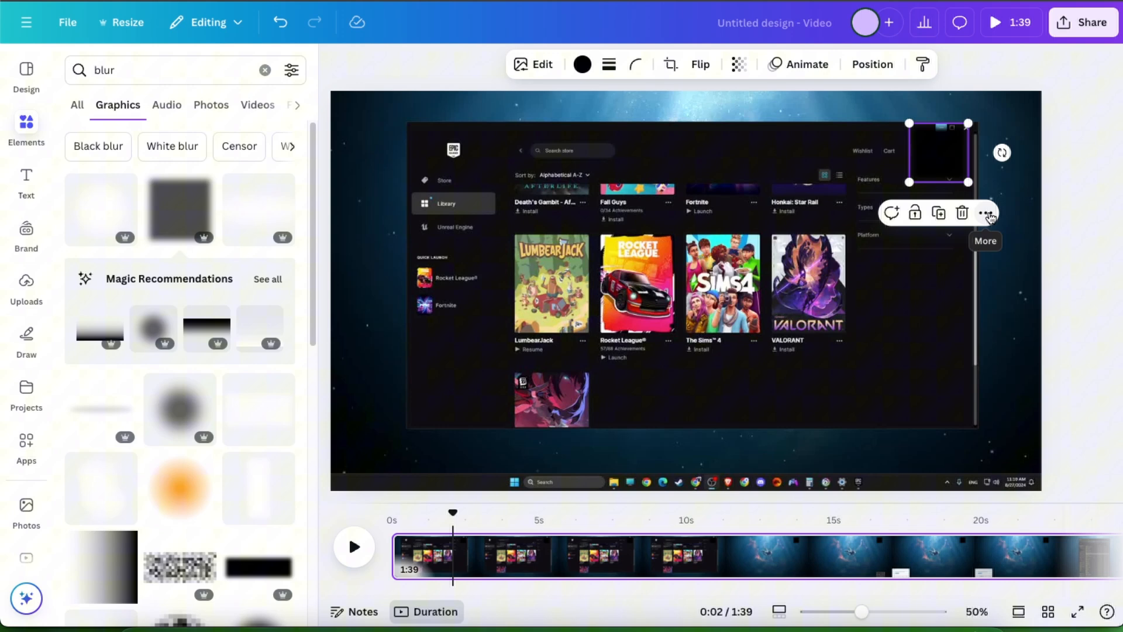
Show the blur graphic's element timing and shorten it to roughly the first 12 seconds
click(986, 213)
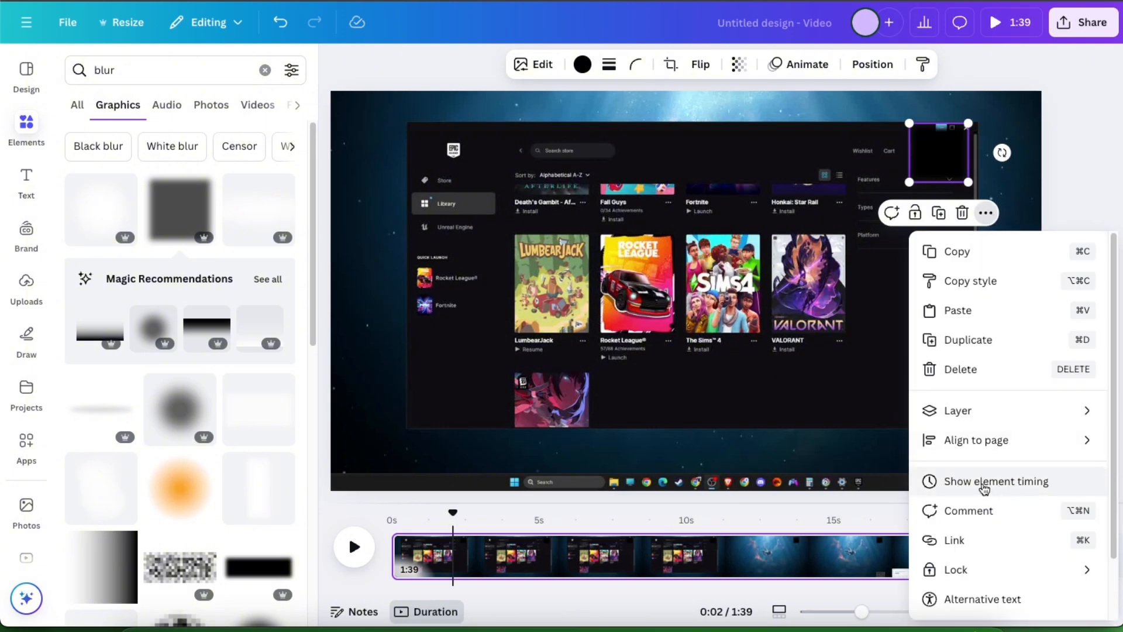
click(997, 480)
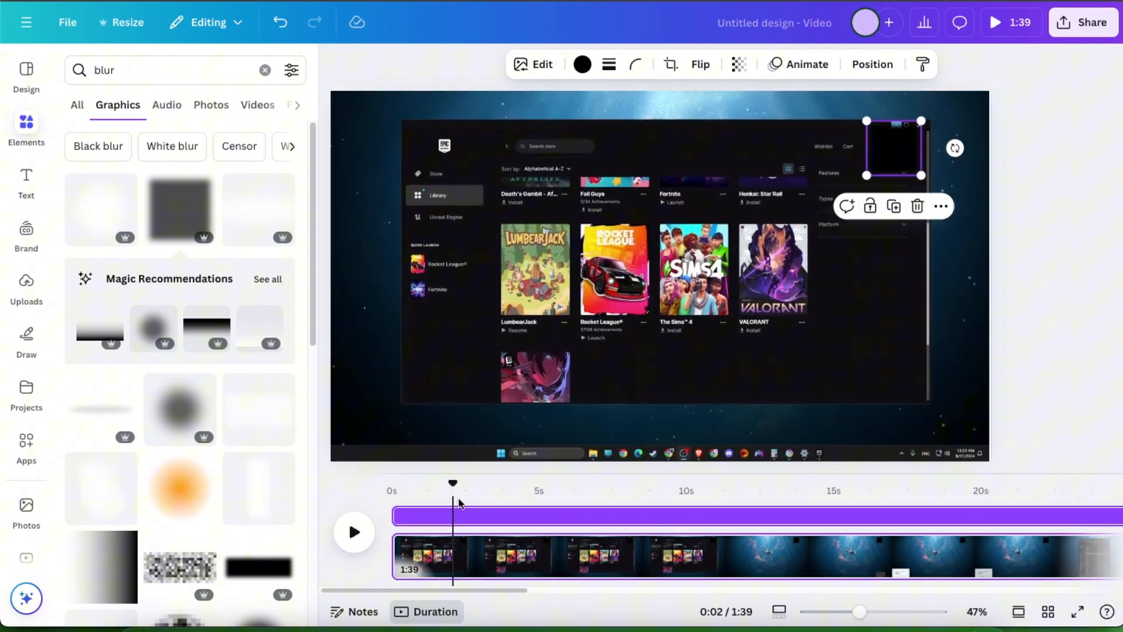
drag(453, 483, 620, 483)
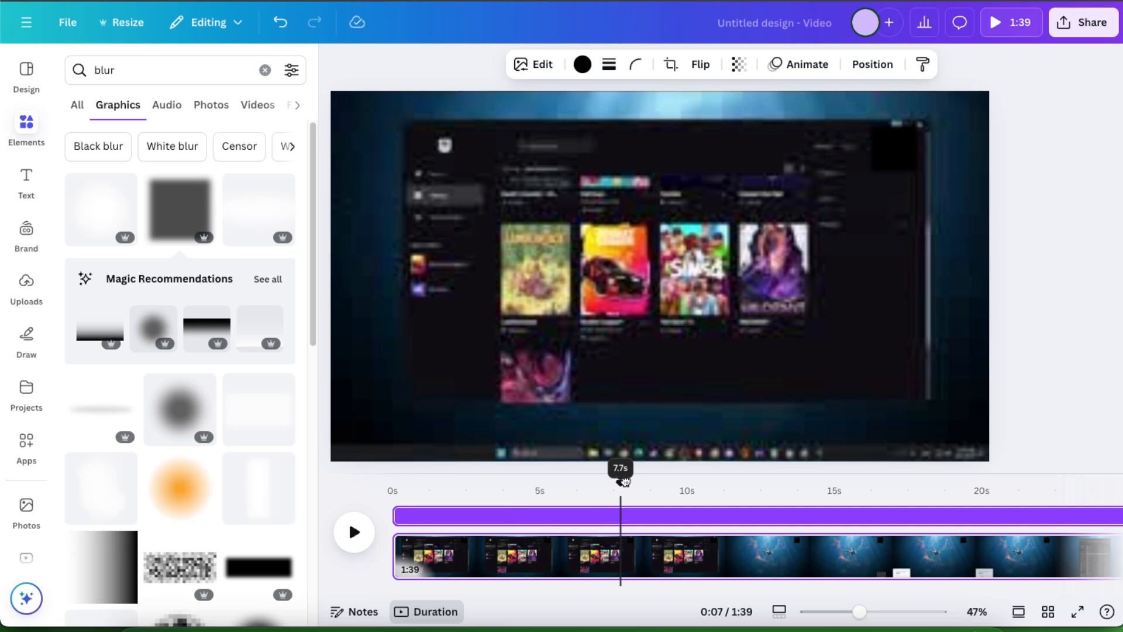
drag(619, 481, 747, 482)
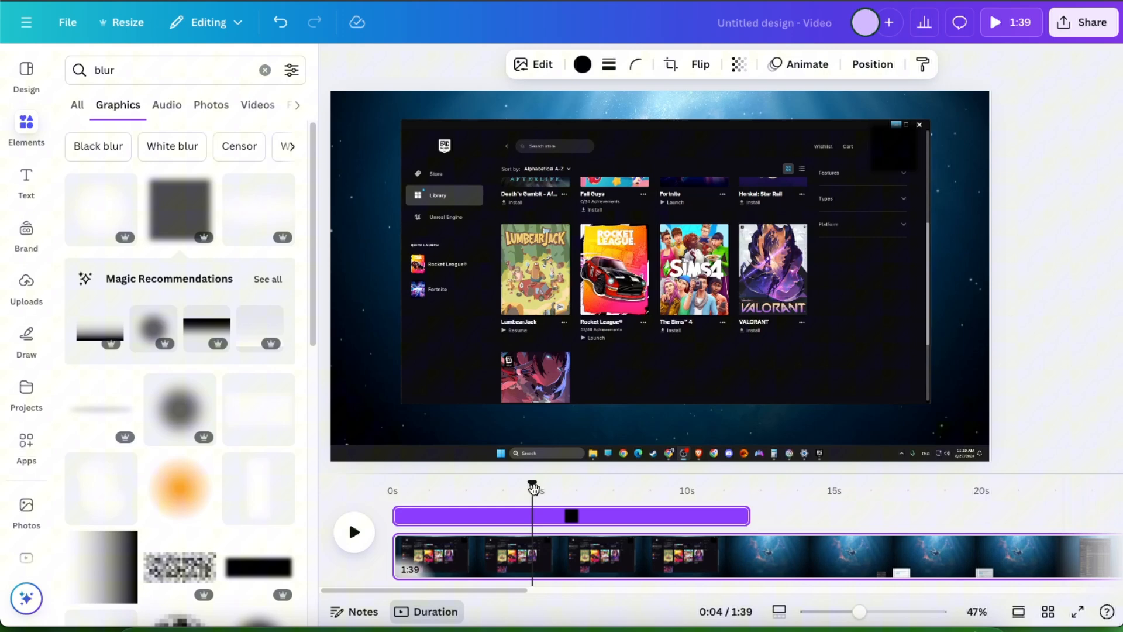
drag(533, 491, 752, 491)
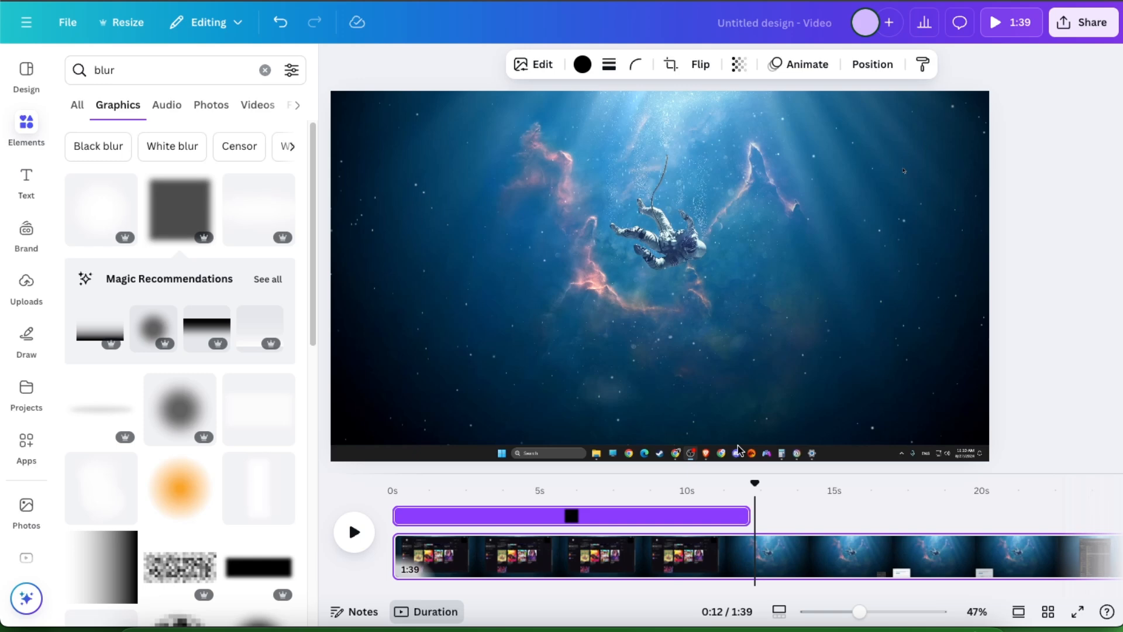
scroll(down, 3)
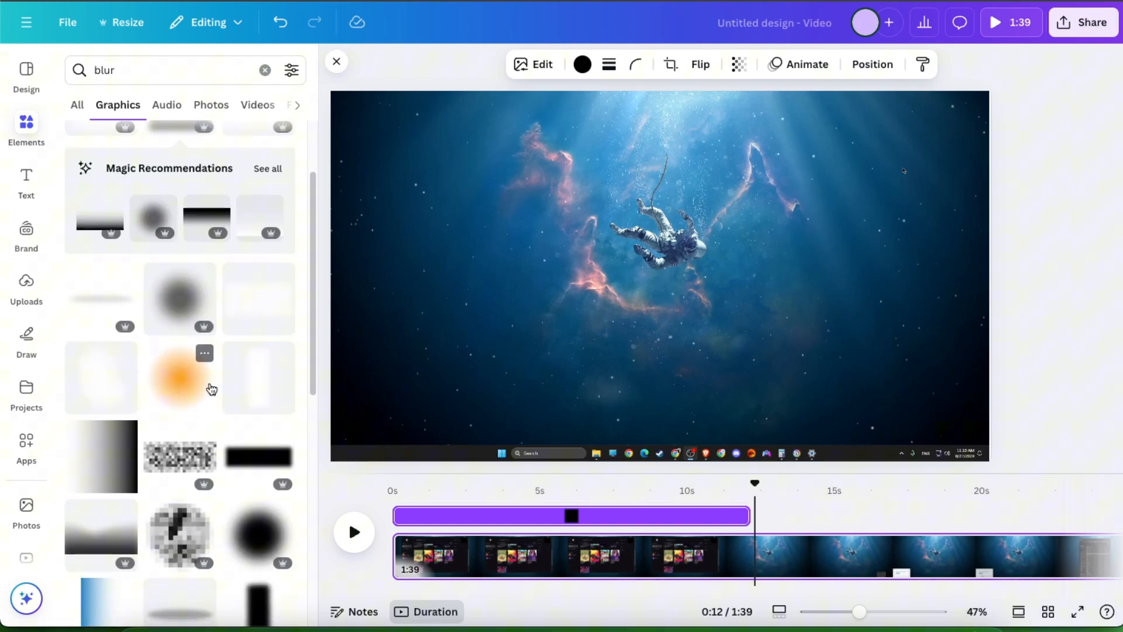